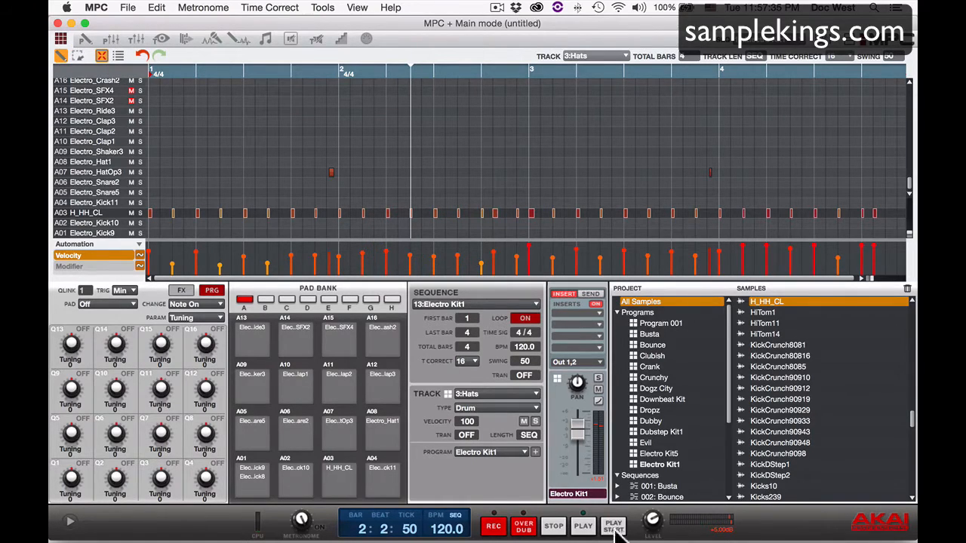
# Play and stop the drum sequence, then switch to the Track view overview.
pyautogui.click(583, 525)
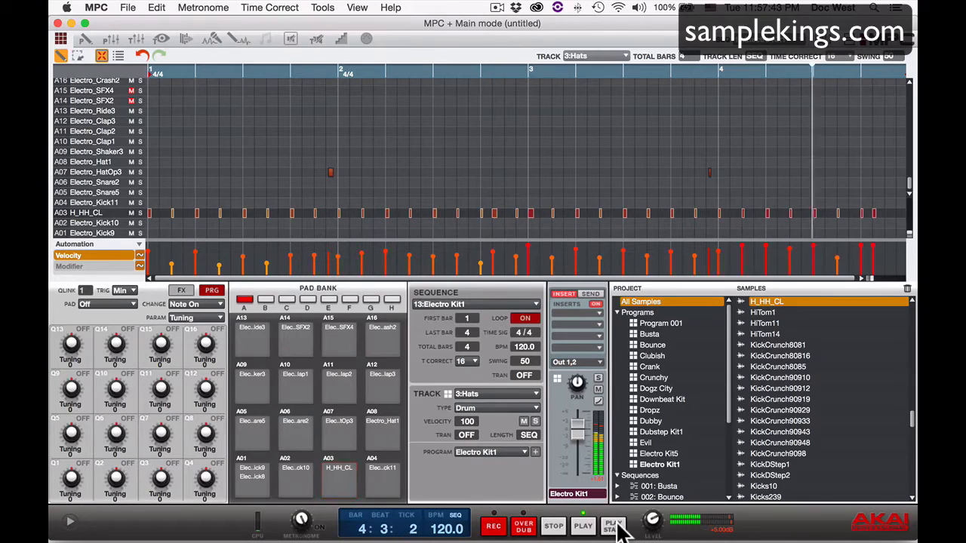
pyautogui.click(582, 526)
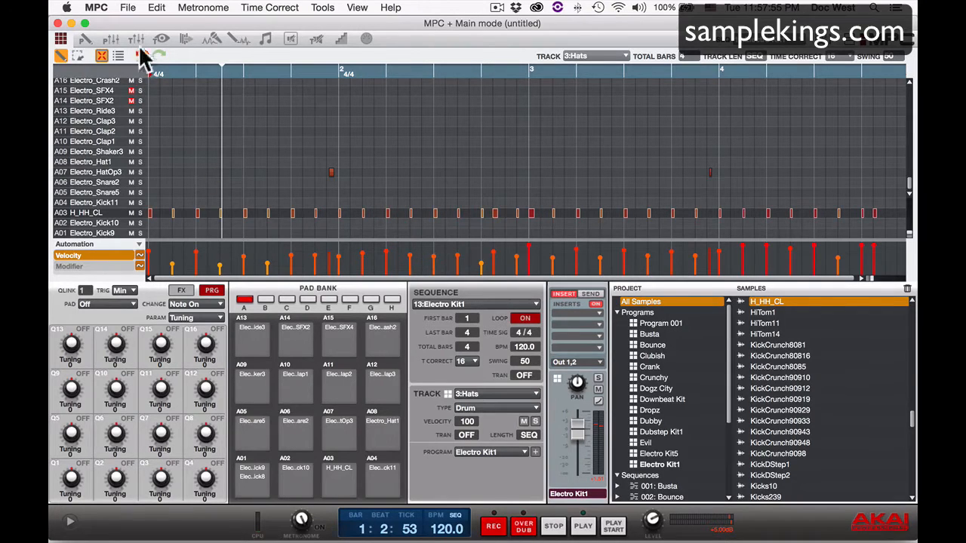
pyautogui.moveTo(154, 40)
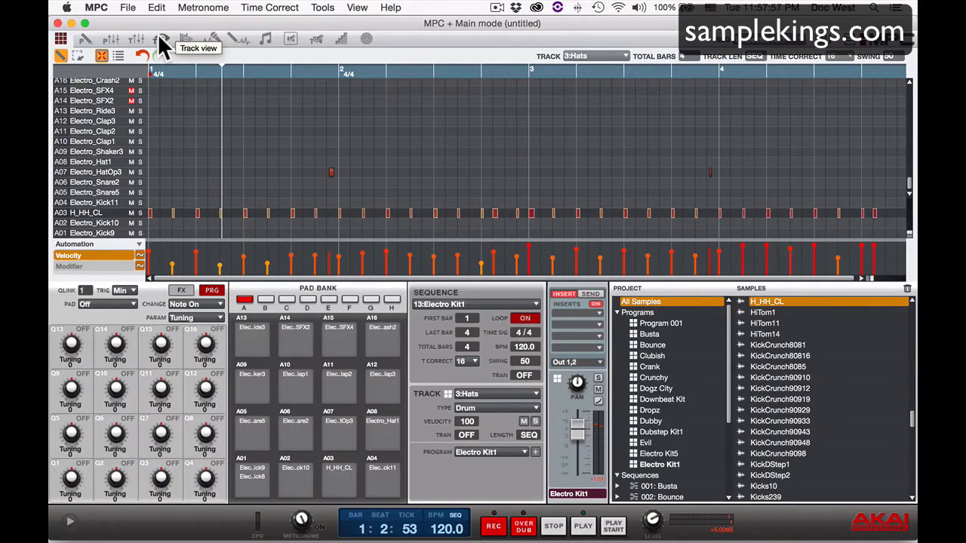
pyautogui.click(155, 39)
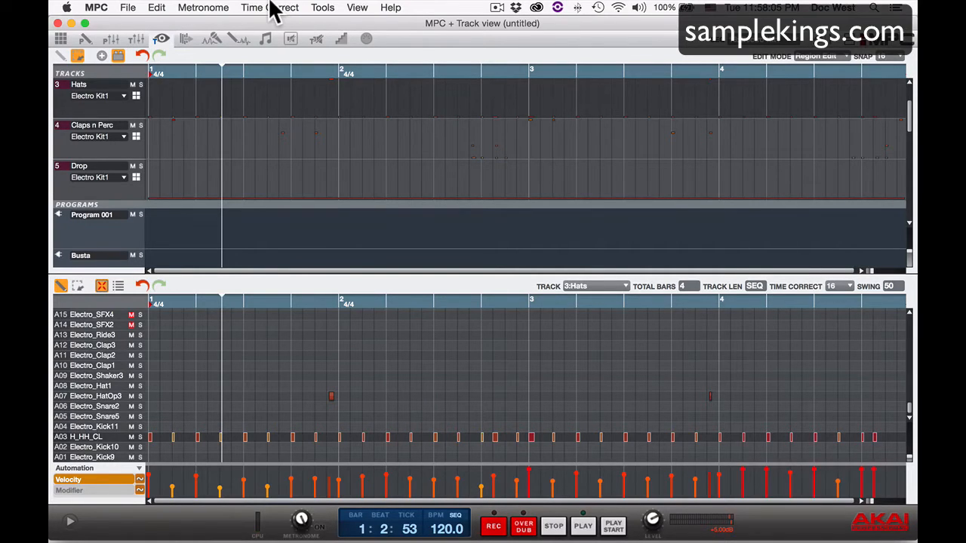
pyautogui.moveTo(94, 450)
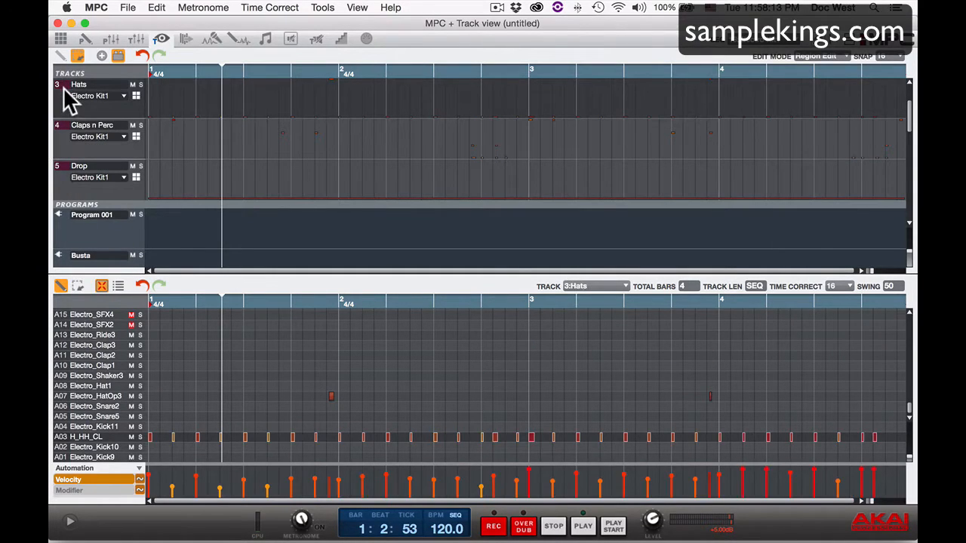
pyautogui.moveTo(113, 118)
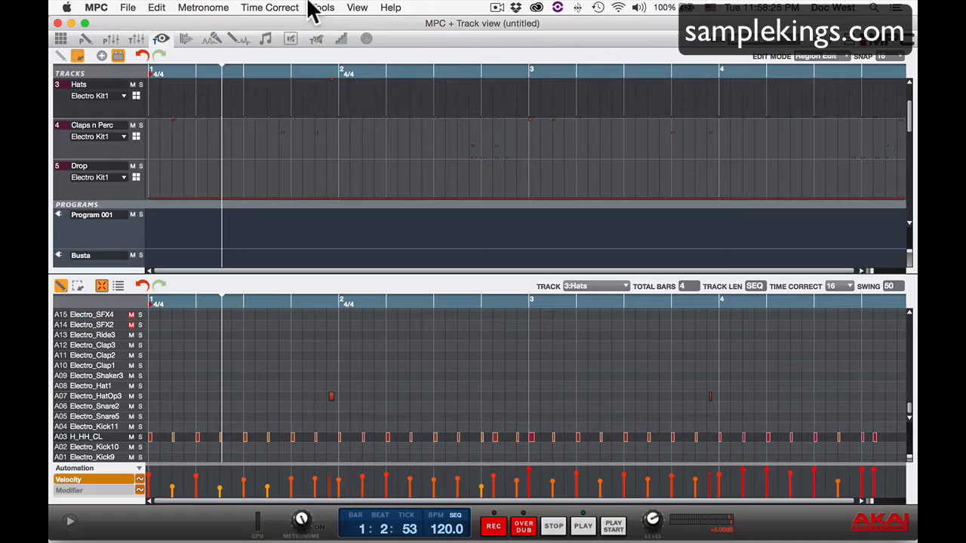
# Time-correct the selected hi-hat notes at 1/16 with Swing 75, Events limited to Selected.
pyautogui.click(269, 8)
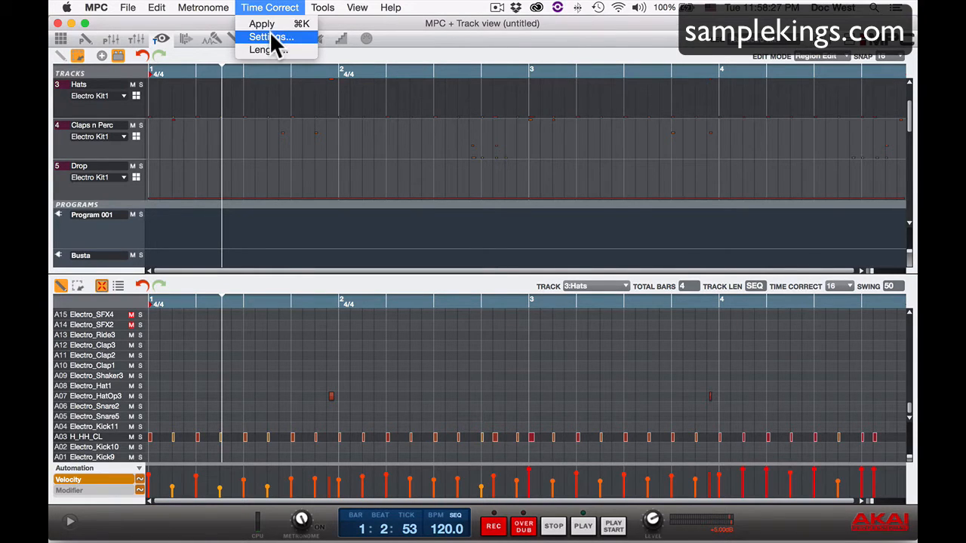
pyautogui.click(268, 37)
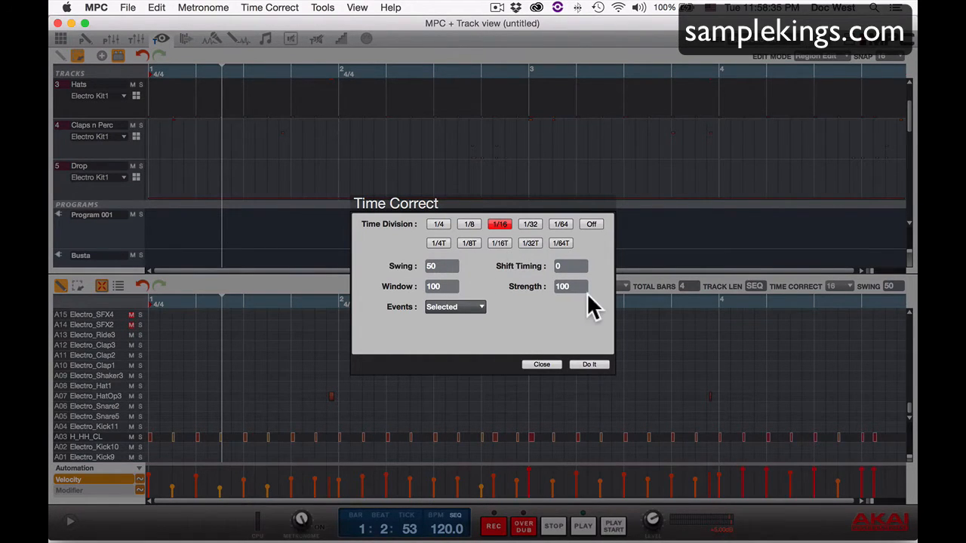
pyautogui.moveTo(491, 272)
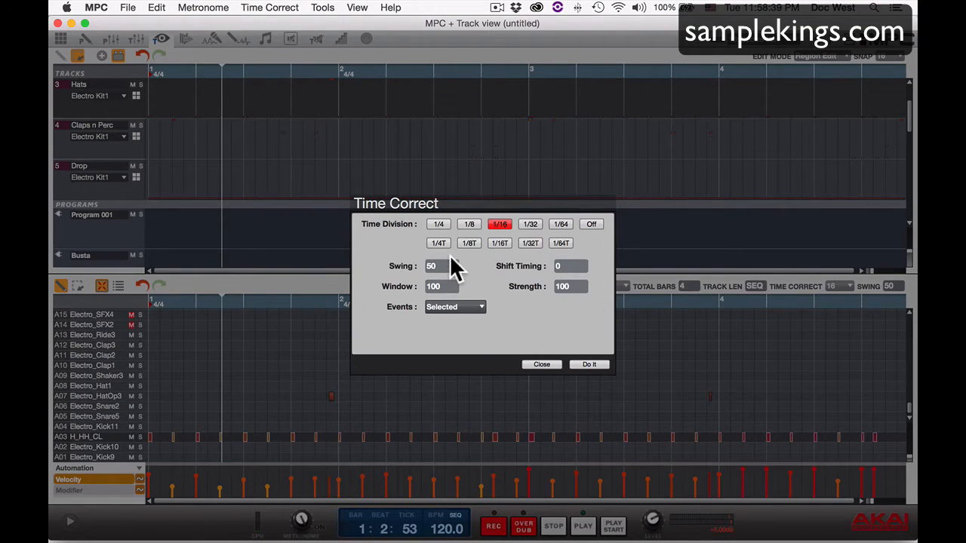
pyautogui.click(441, 265)
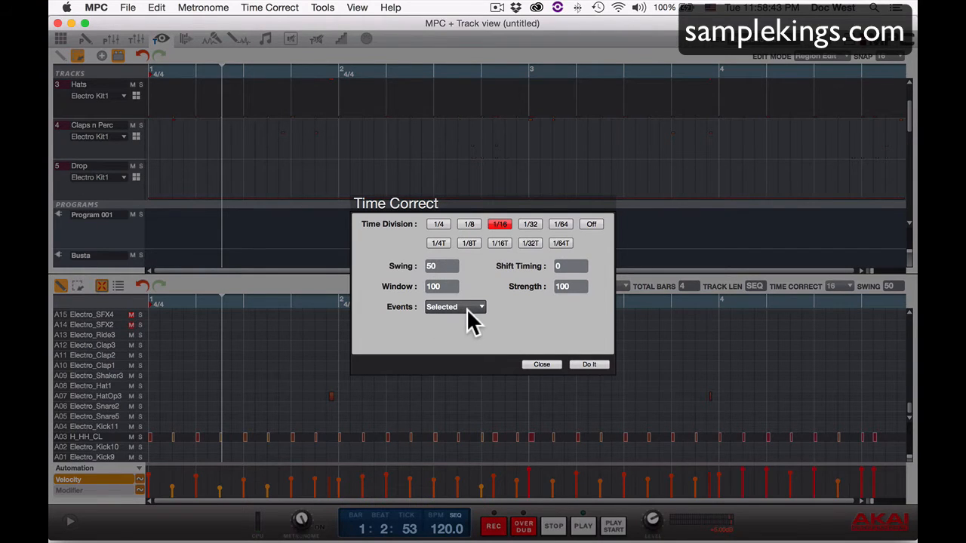
pyautogui.click(454, 306)
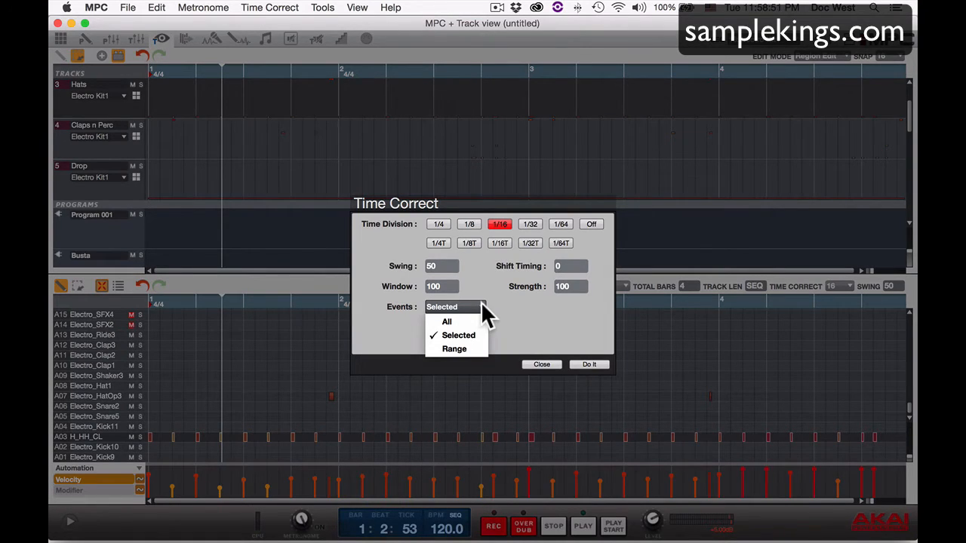
pyautogui.click(459, 335)
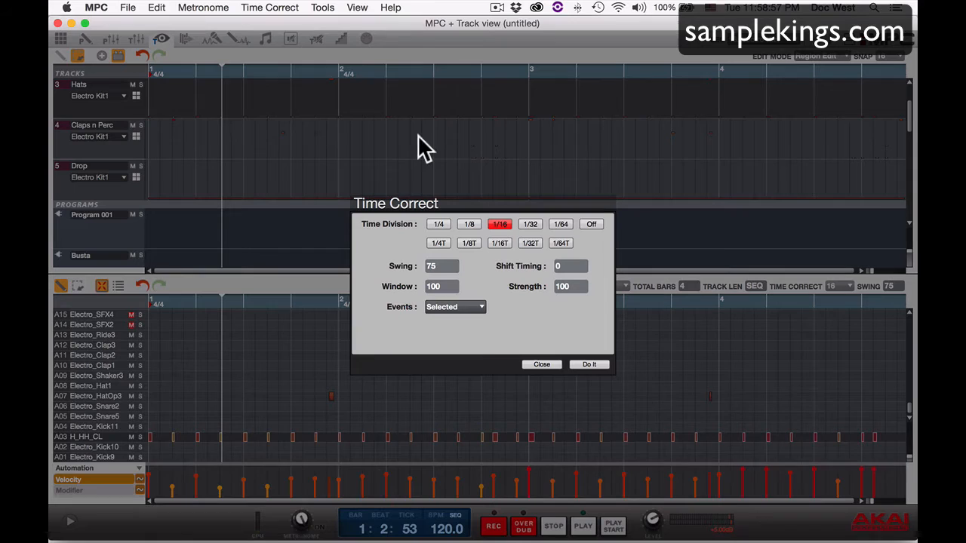
pyautogui.moveTo(465, 453)
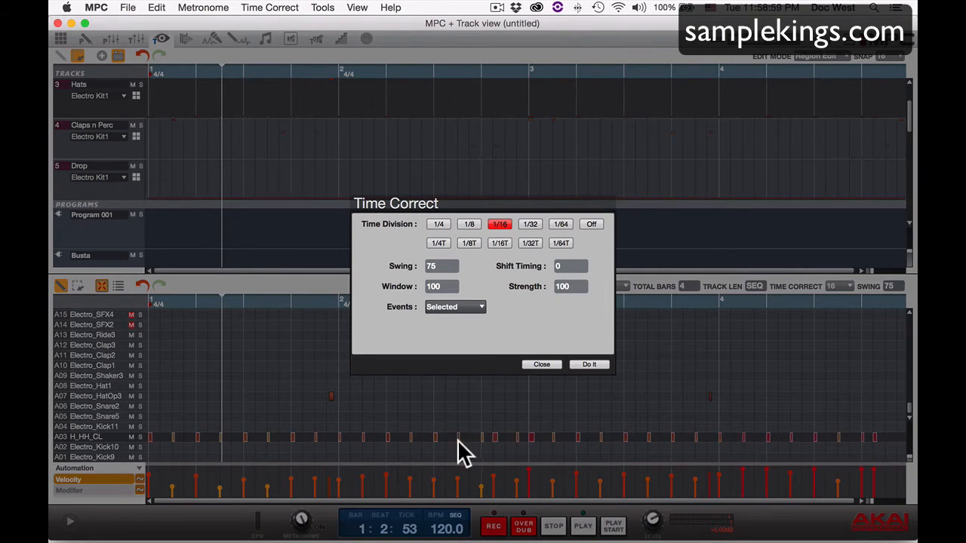
pyautogui.moveTo(512, 449)
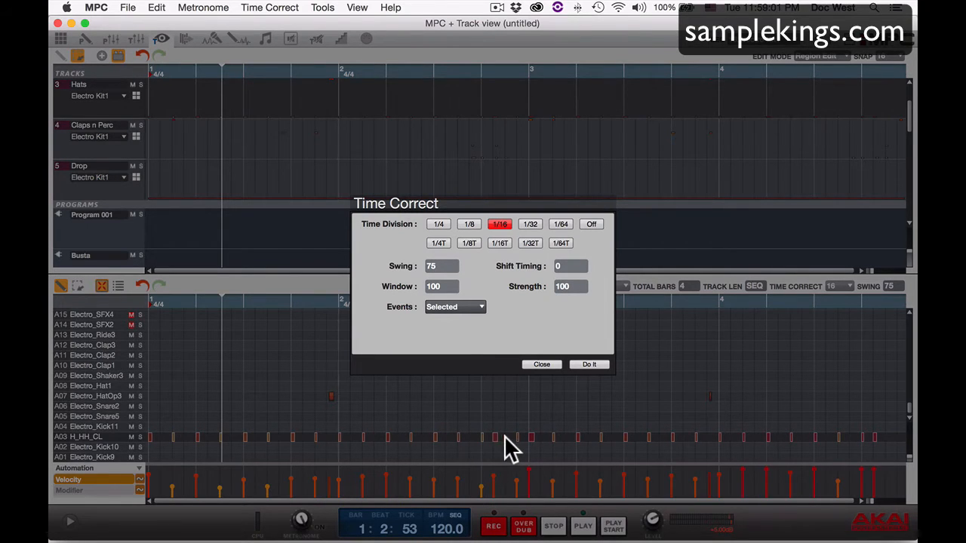
pyautogui.moveTo(589, 364)
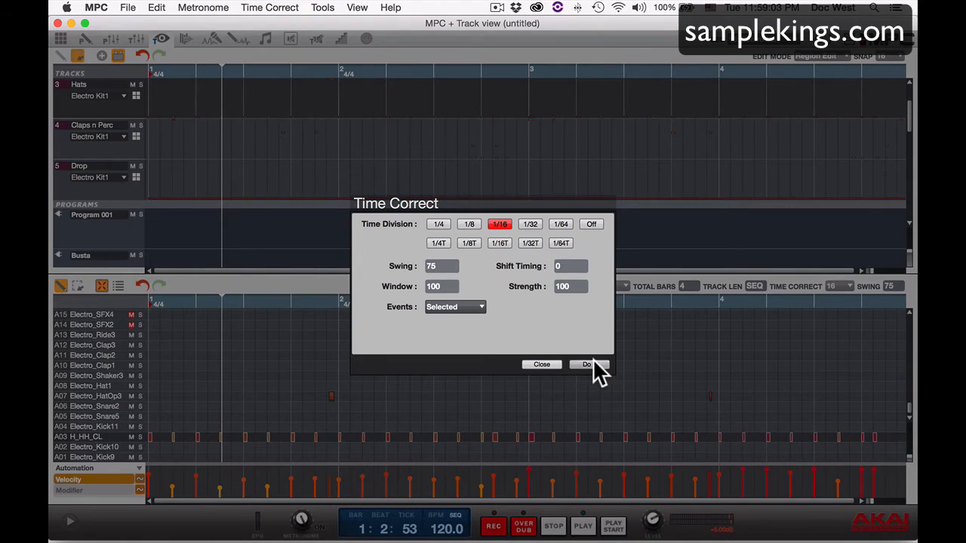
pyautogui.click(585, 364)
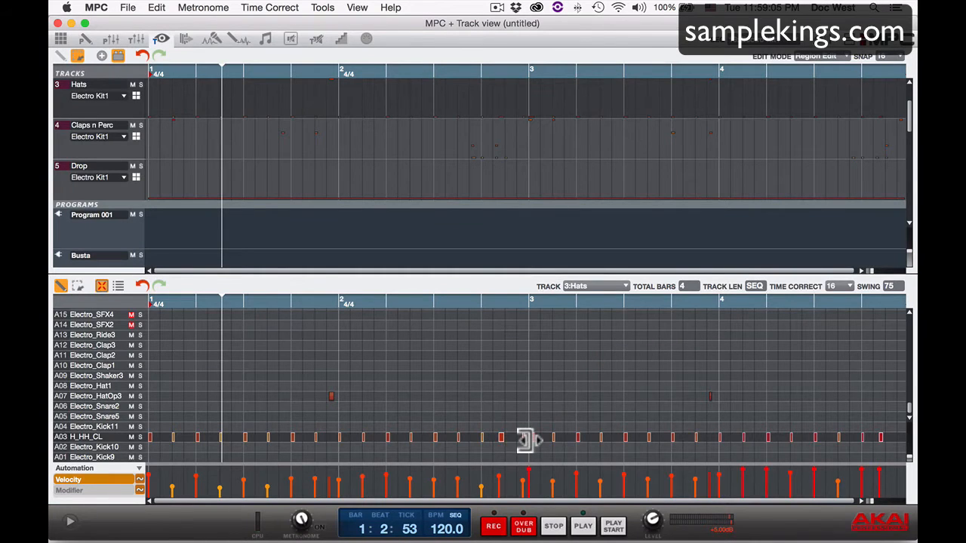
pyautogui.moveTo(571, 422)
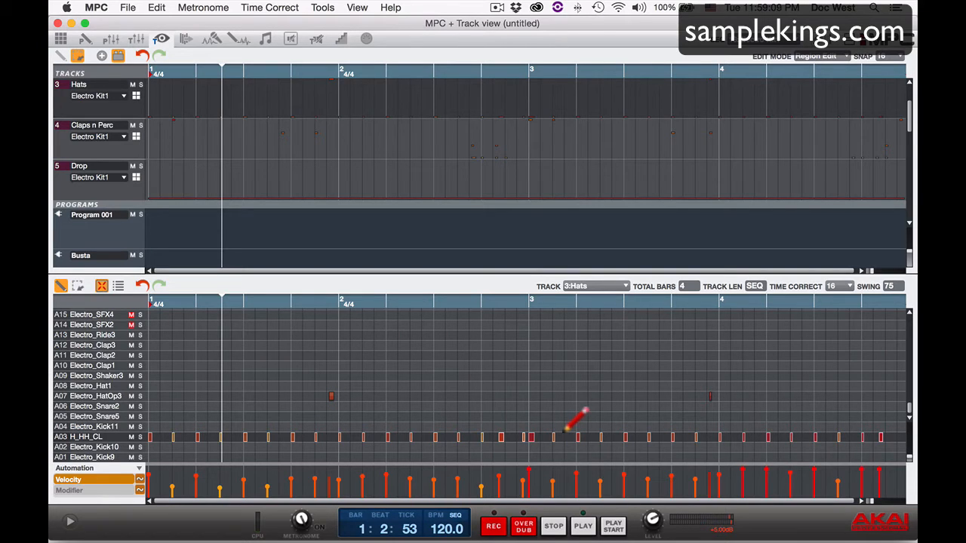
pyautogui.click(612, 525)
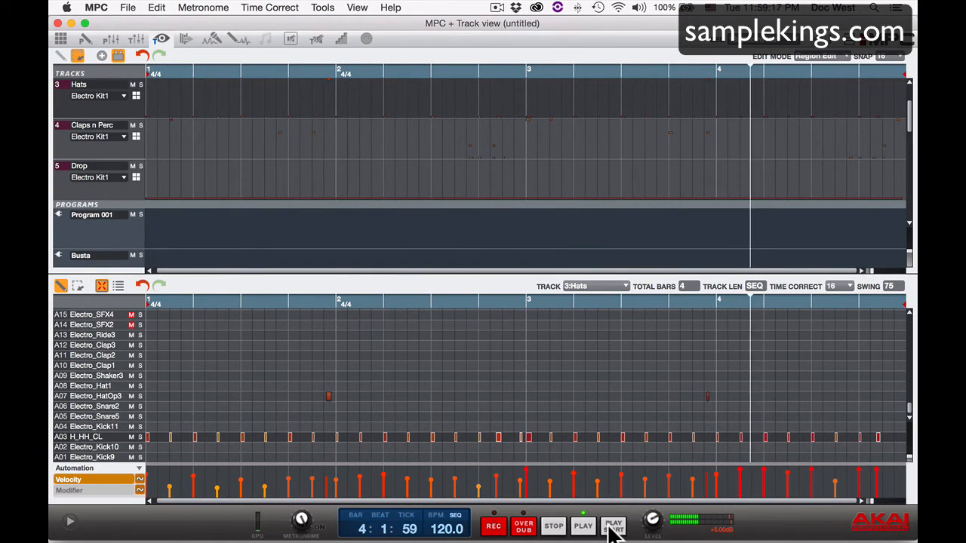
pyautogui.click(612, 525)
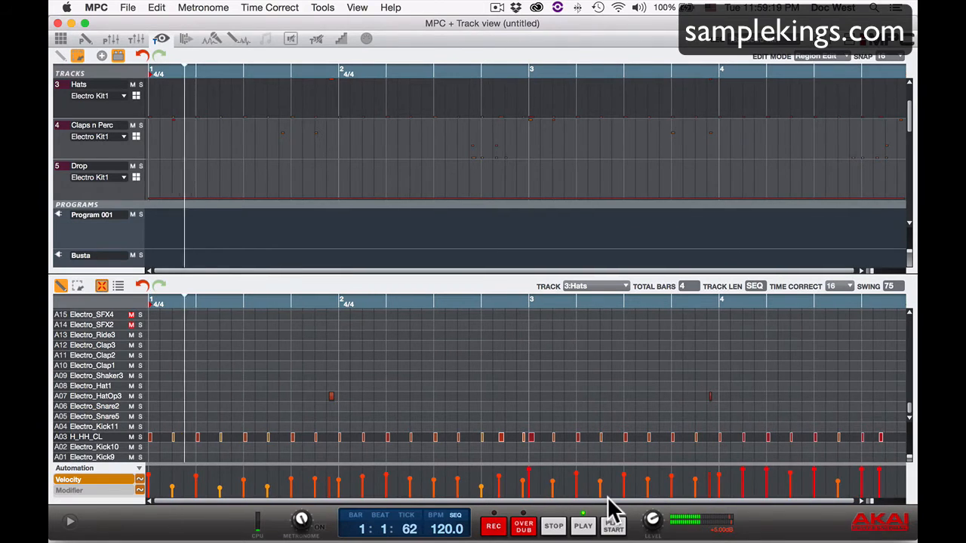
pyautogui.click(582, 526)
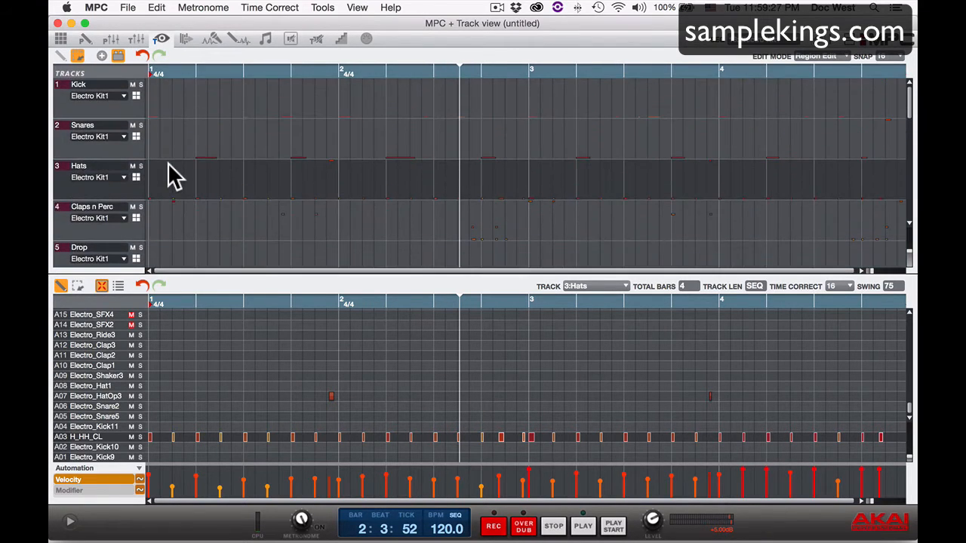
# Load the Snares track into the note grid and bring up the Time Correct menu.
pyautogui.scroll(-3)
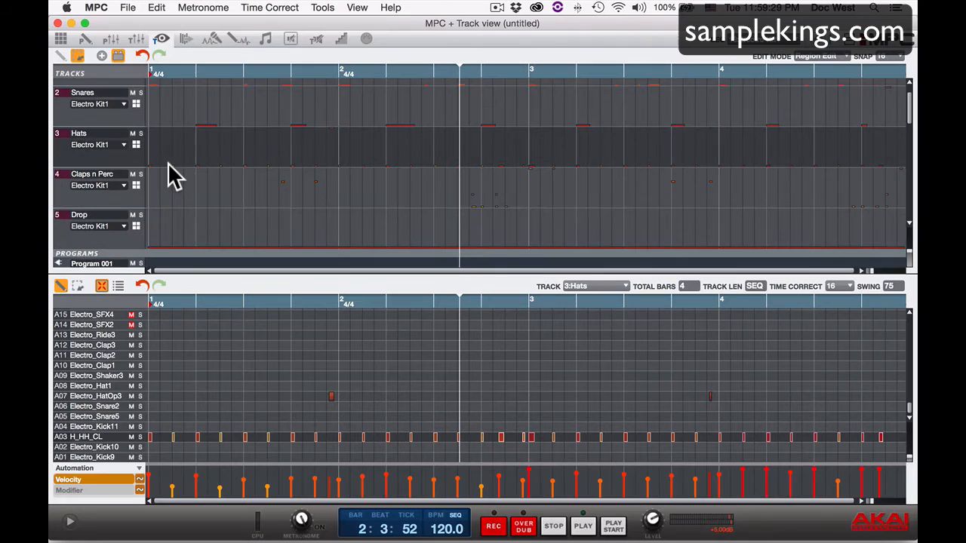
pyautogui.moveTo(91, 106)
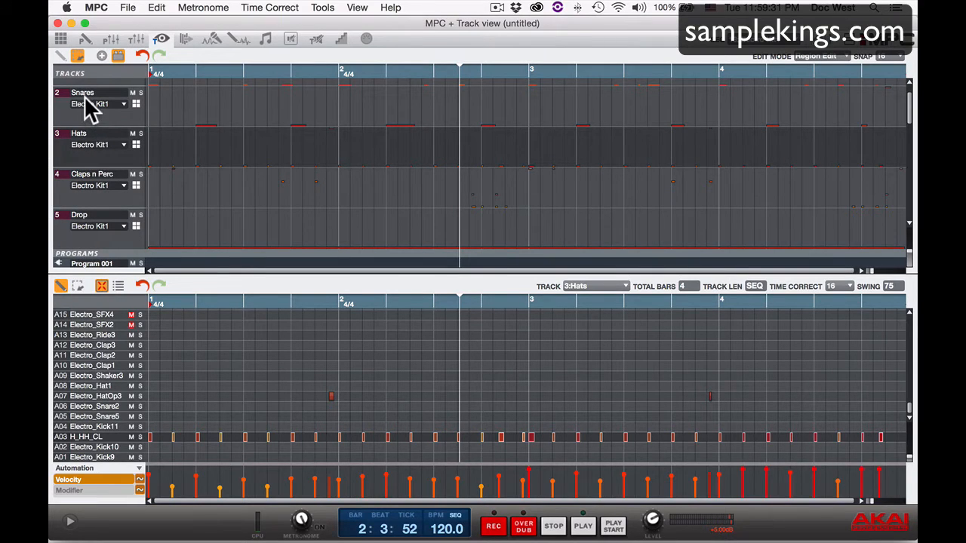
pyautogui.click(83, 99)
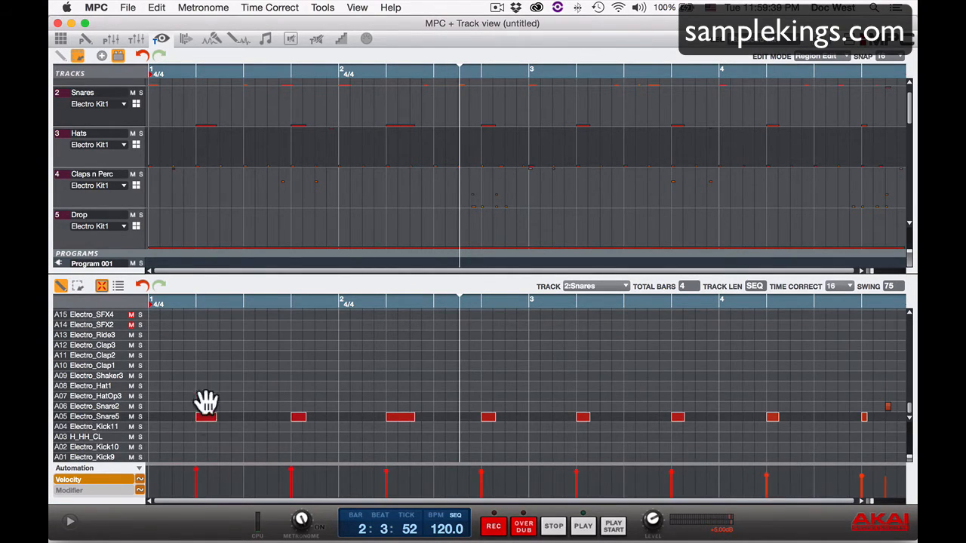
pyautogui.click(269, 8)
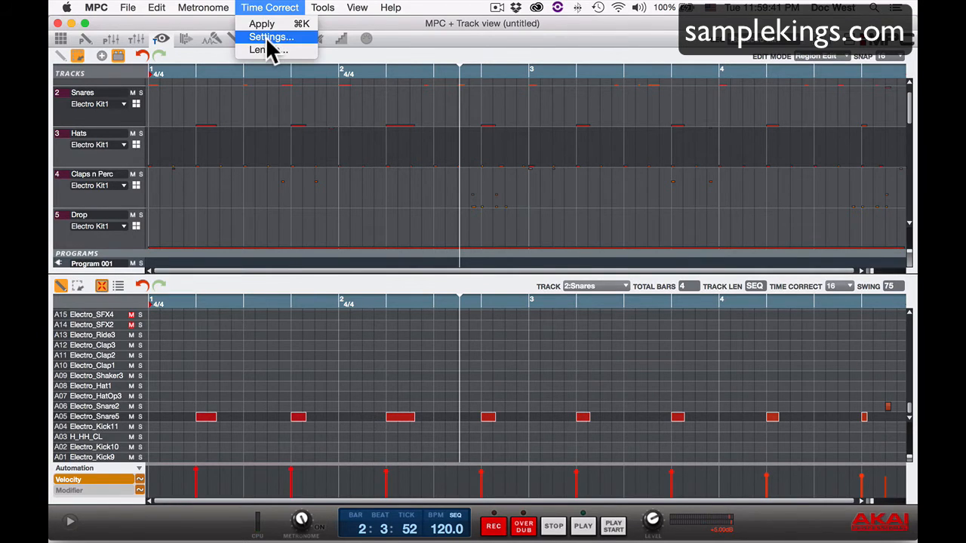
# Time-correct the snare notes at 1/16 with Swing 55 and Shift Timing -1.
pyautogui.click(269, 36)
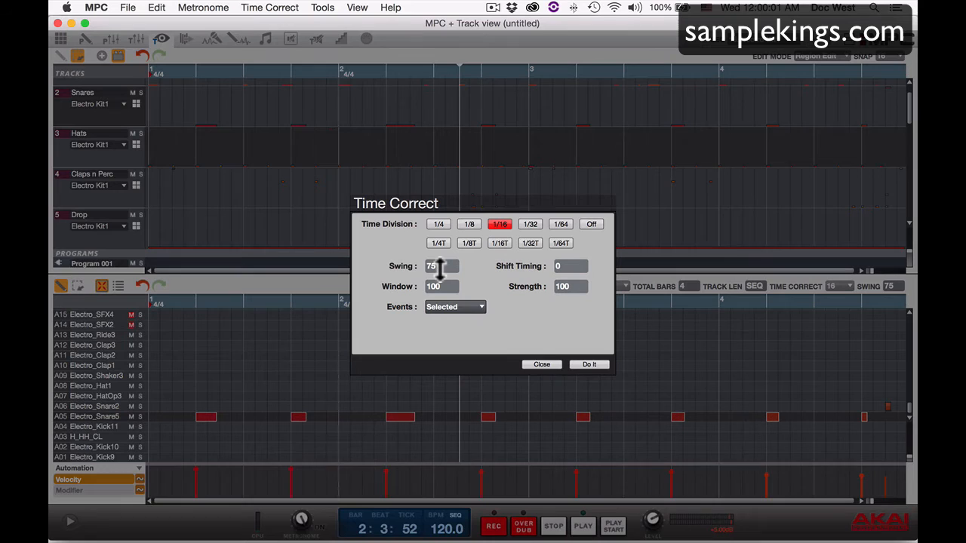
pyautogui.moveTo(516, 285)
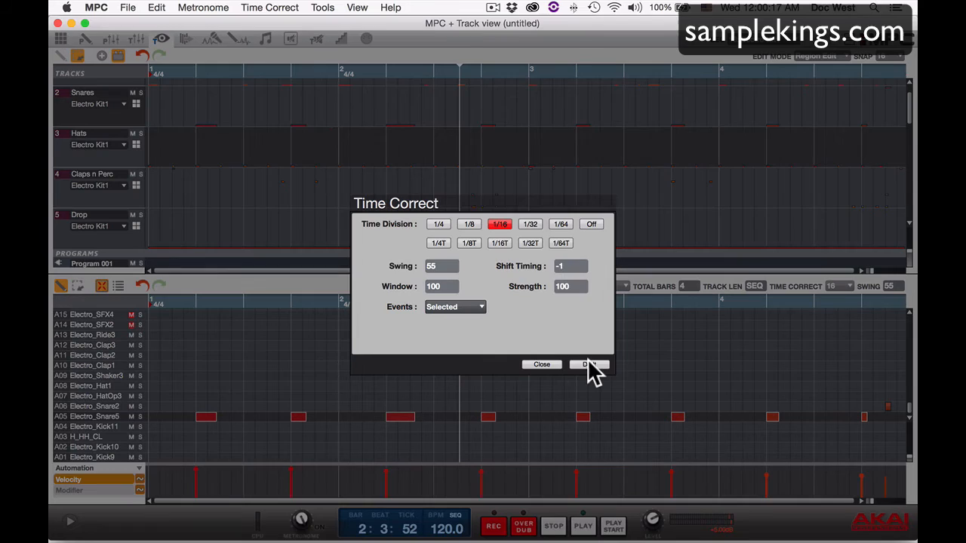
pyautogui.click(588, 364)
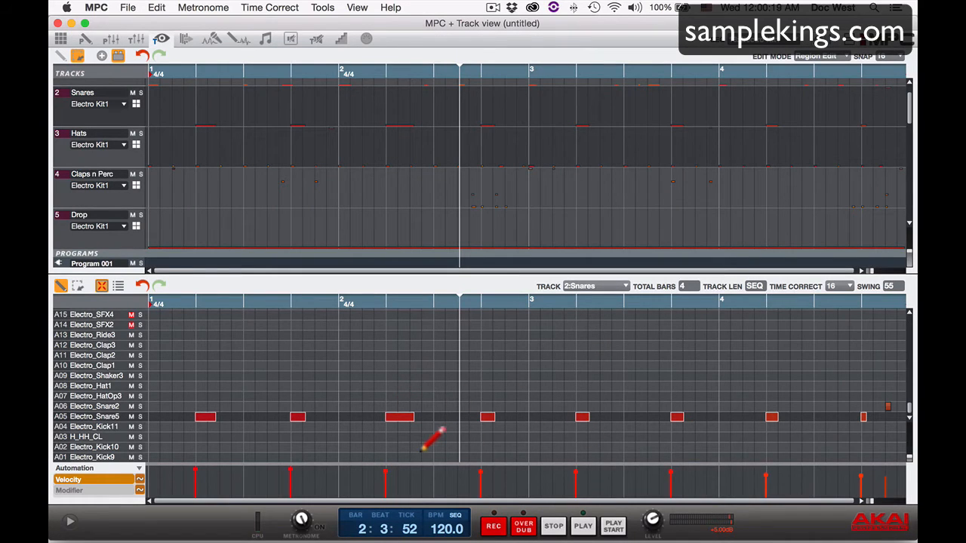
pyautogui.moveTo(611, 404)
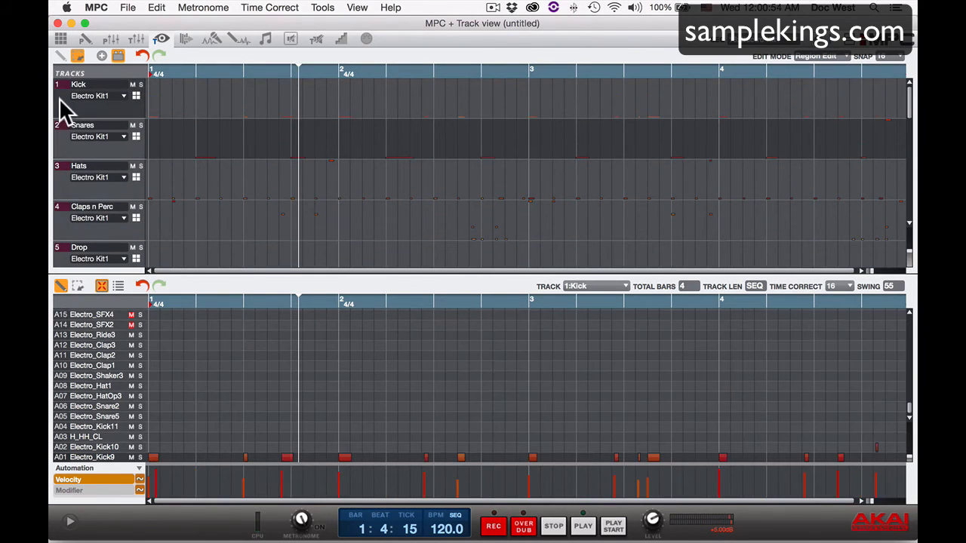
pyautogui.moveTo(83, 435)
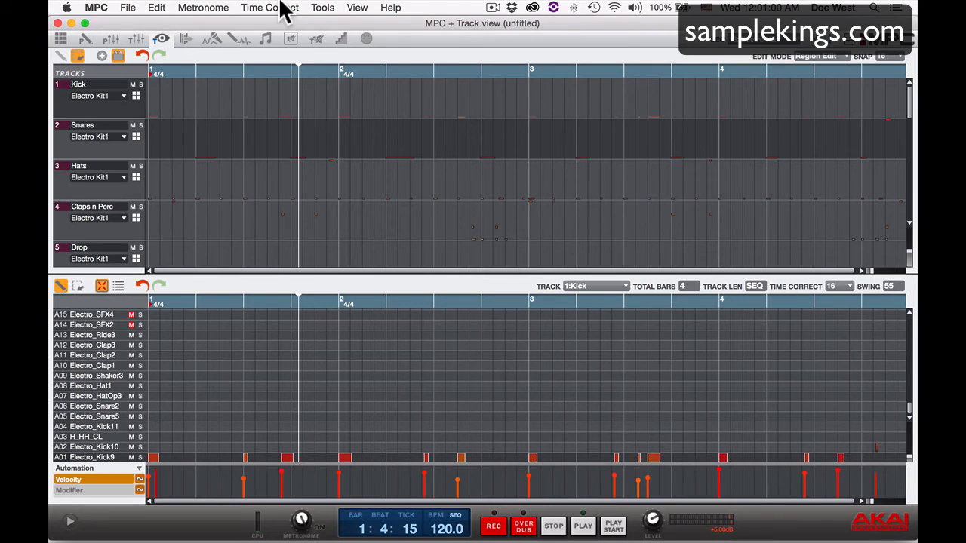
# Bring up the Time Correct settings for the Kick track (1/16, swing 55, shift -1).
pyautogui.click(269, 6)
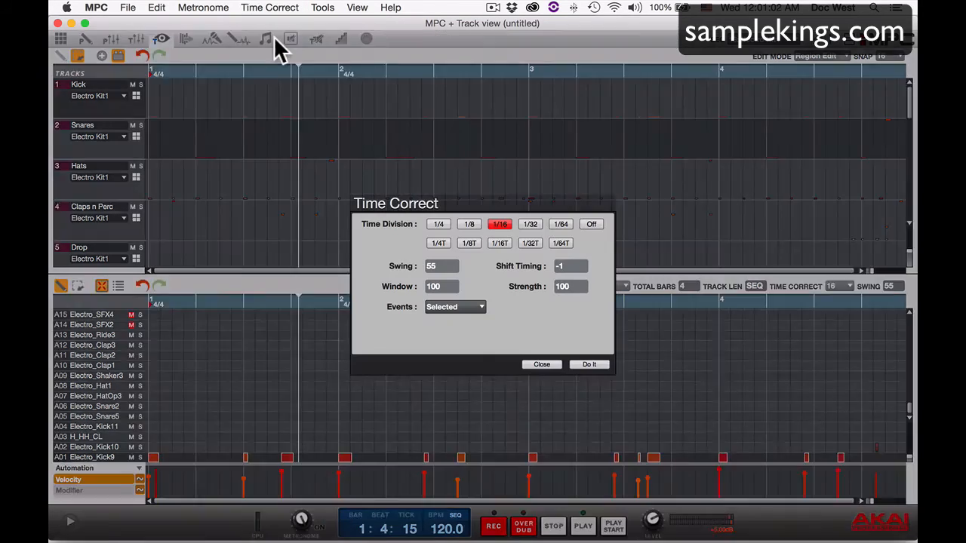